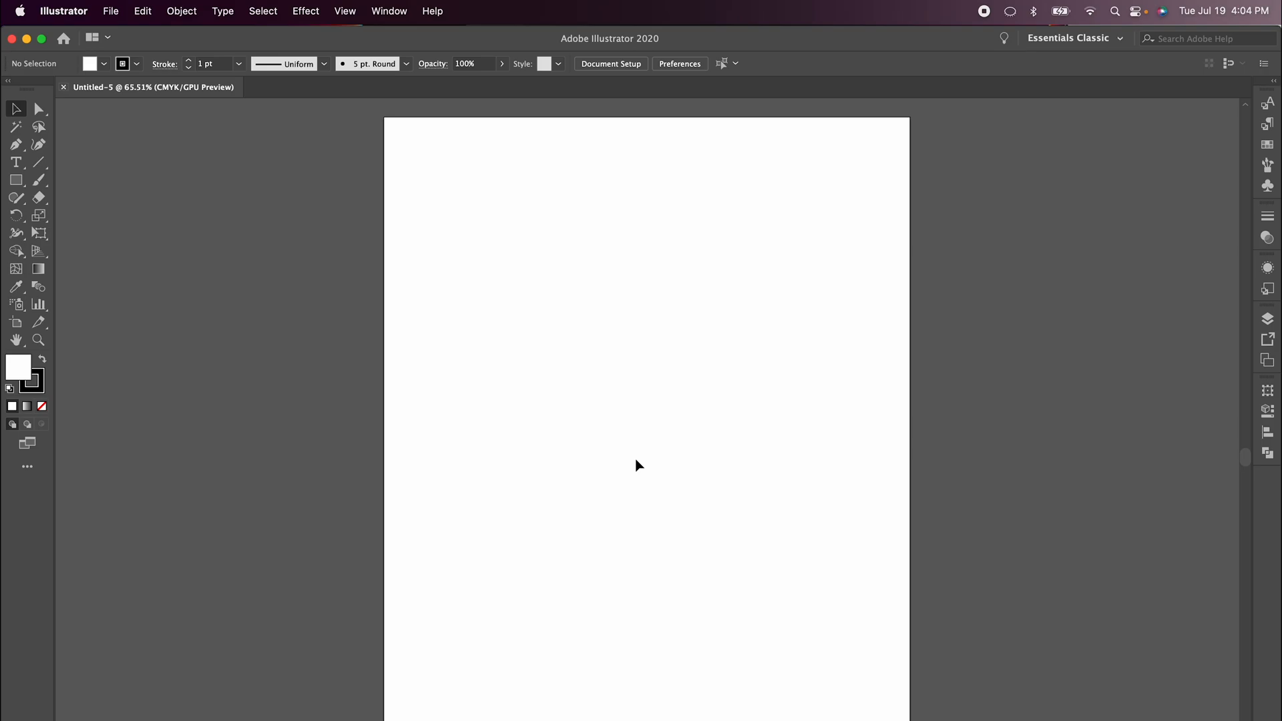
{"action": "mouse_move", "coordinate": [507, 387]}
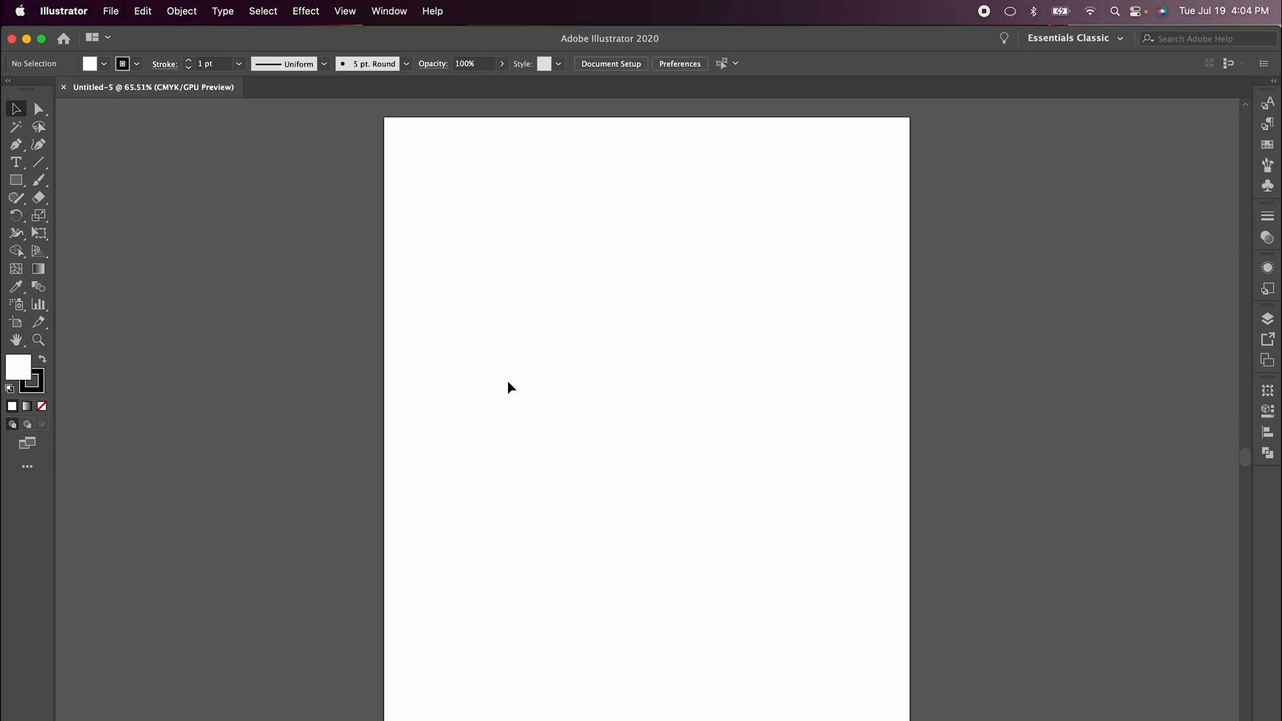
{"action": "mouse_move", "coordinate": [15, 162]}
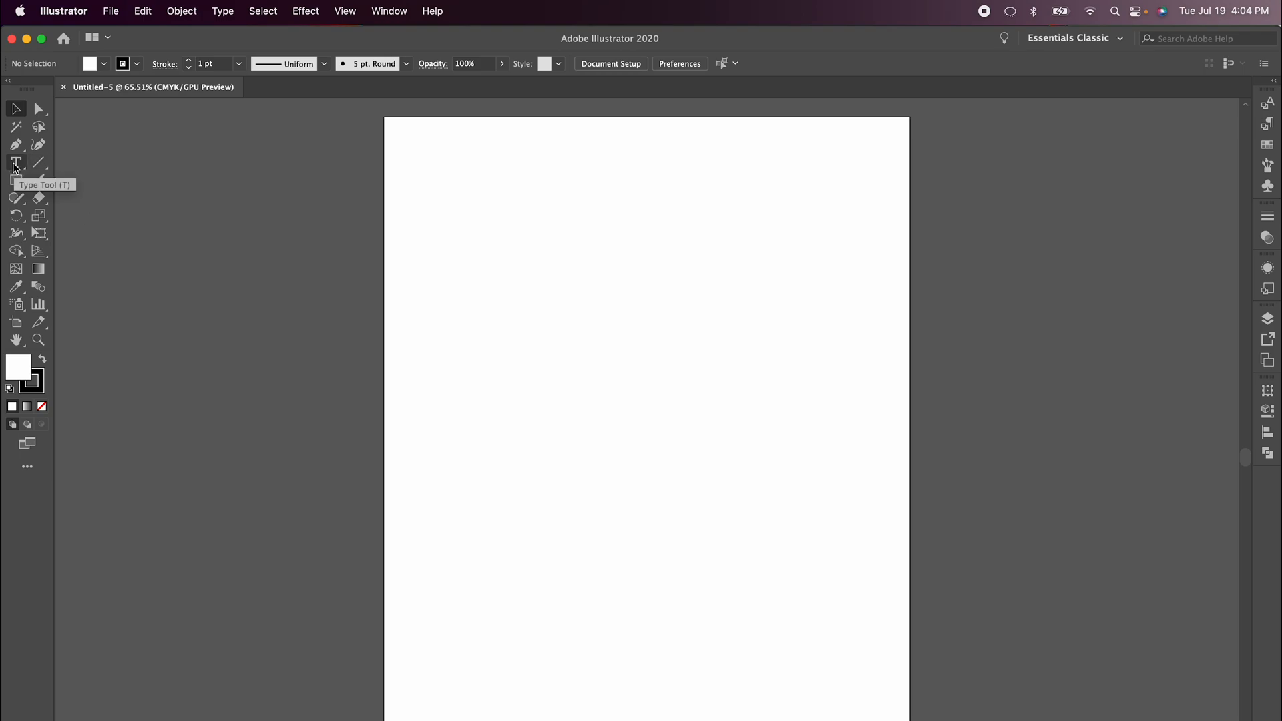
Type the three lines DONE, IS BETTER THAN, PERFECT! near the page top at 76.31 pt
{"action": "left_click", "coordinate": [15, 162]}
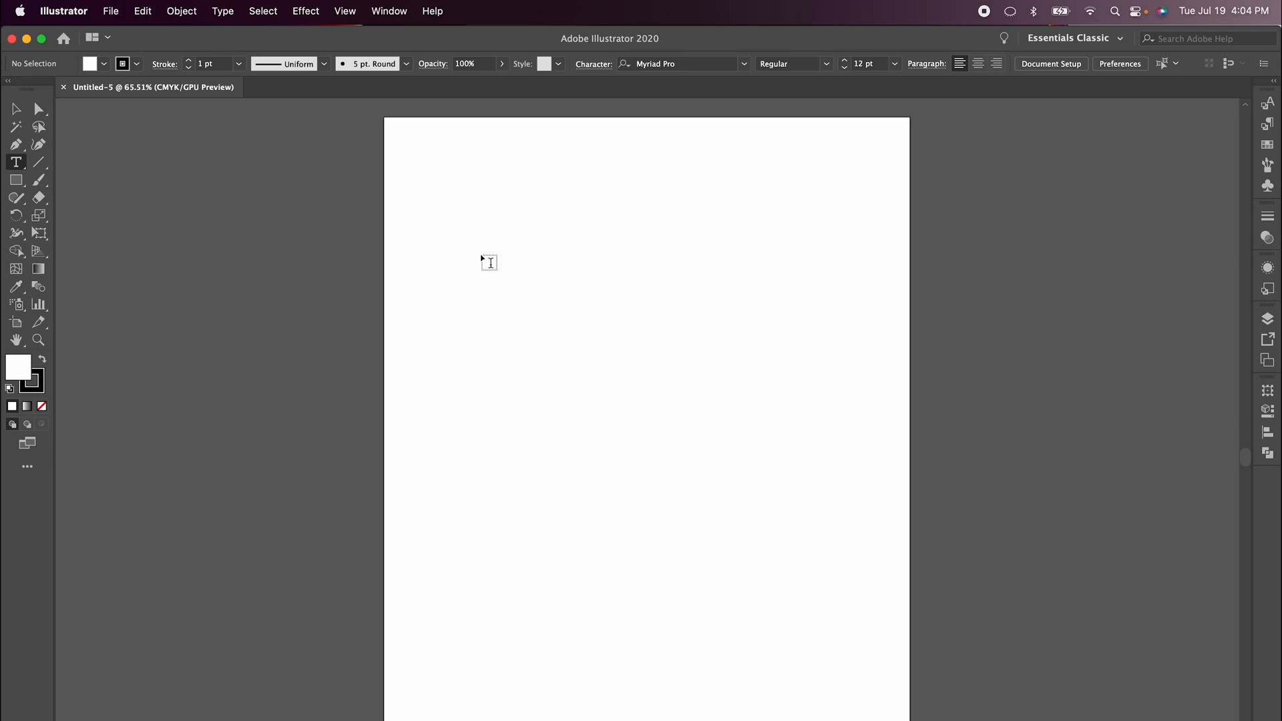
{"action": "left_click", "coordinate": [488, 261]}
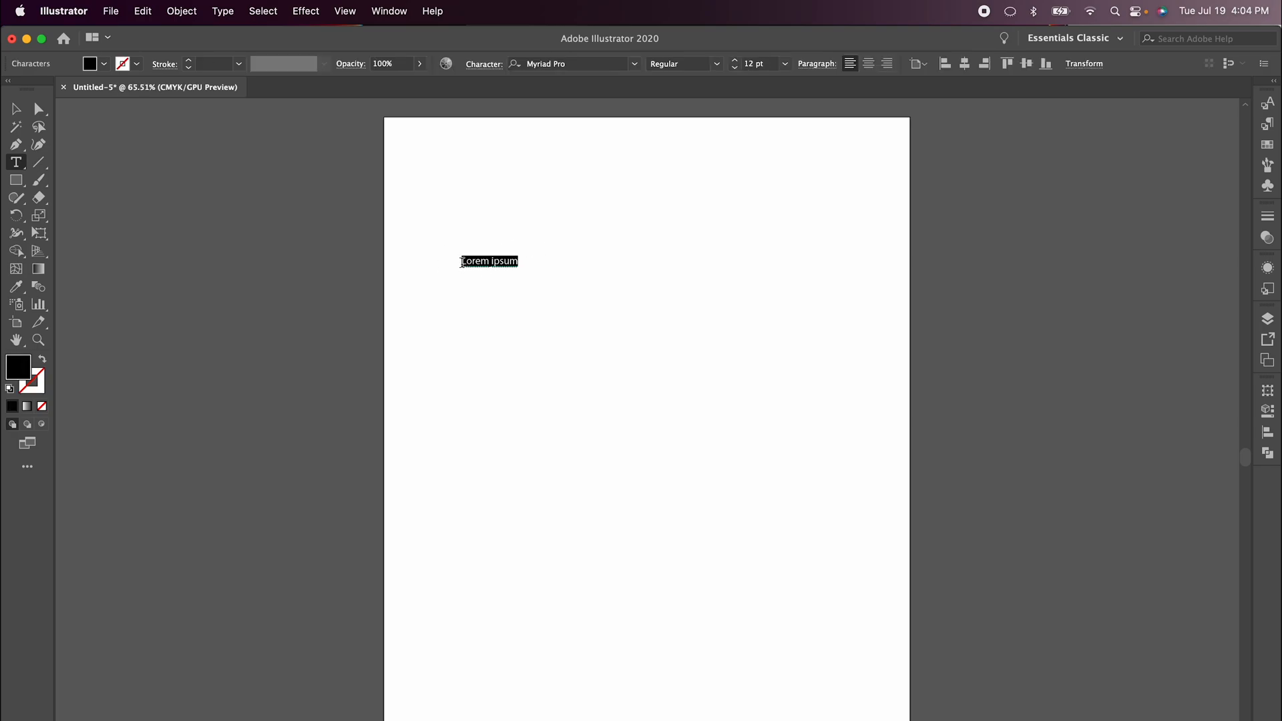
{"action": "type", "text": "po"}
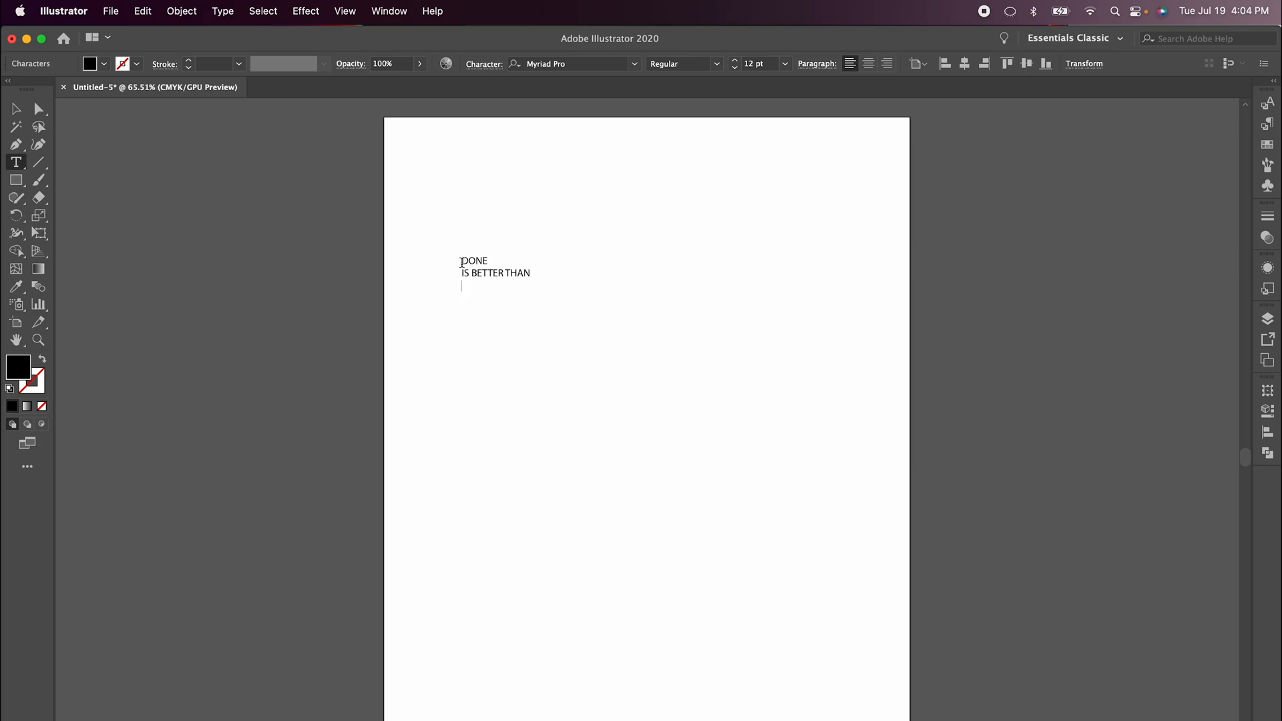
{"action": "type", "text": "PERFECT!"}
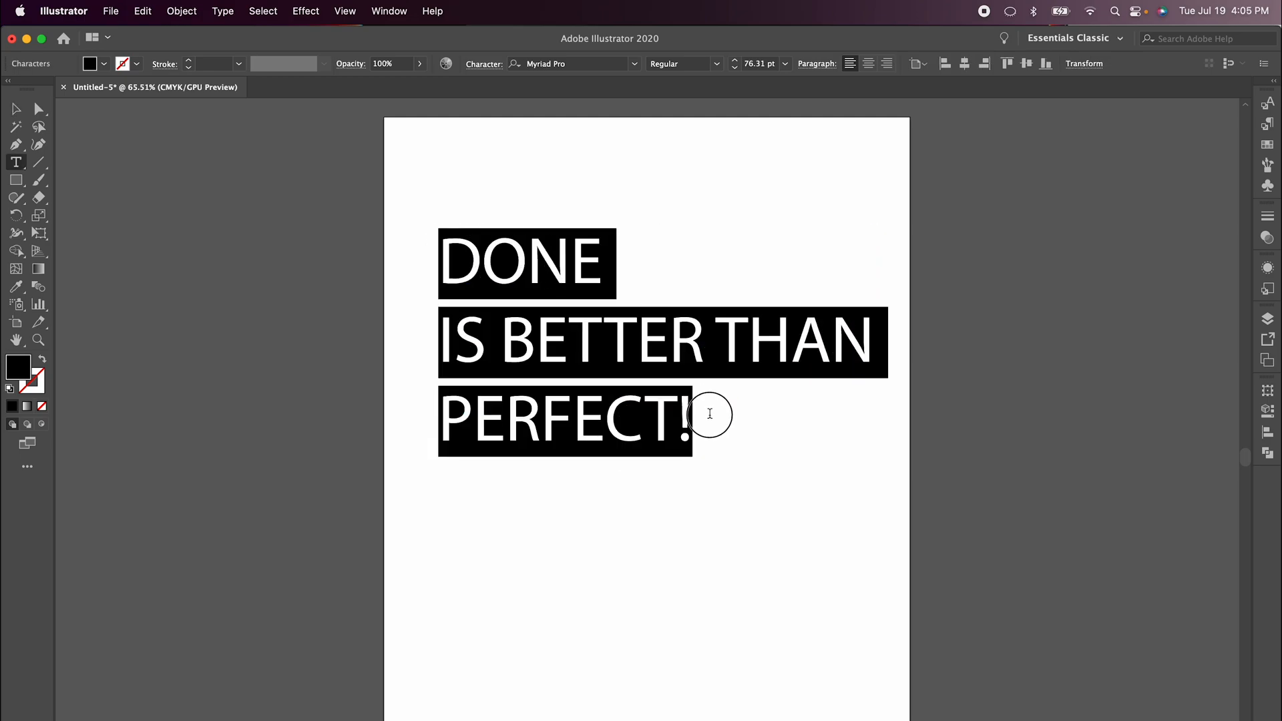
{"action": "mouse_move", "coordinate": [714, 249]}
{"action": "type", "text": "B"}
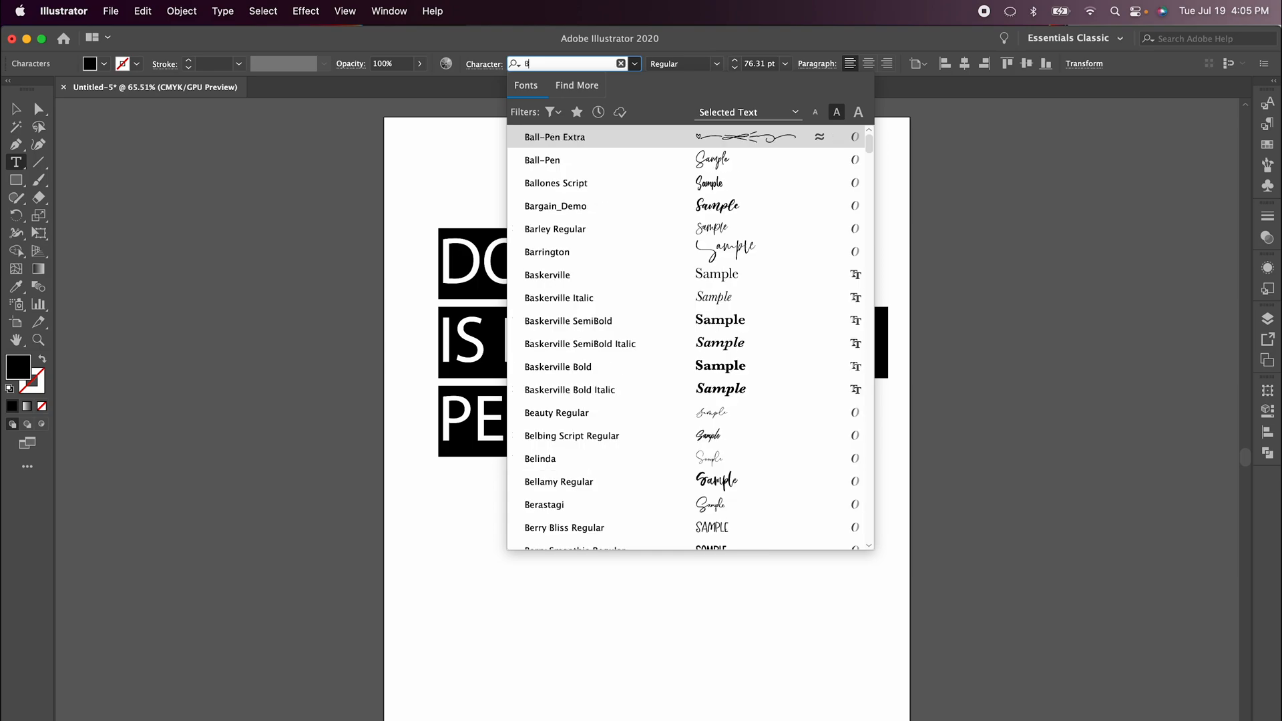
Search the font field for 'FC JO' and apply BFC Joyful Soul to the headline
{"action": "type", "text": "FC JO"}
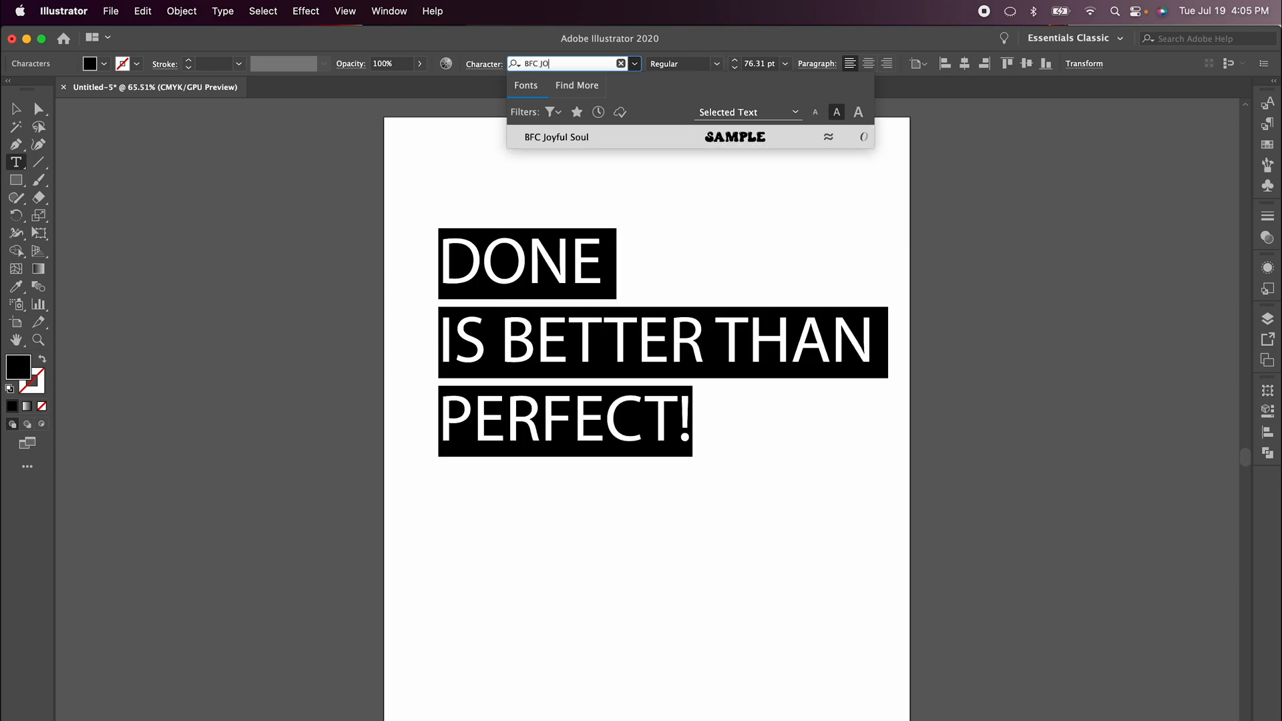
{"action": "left_click", "coordinate": [556, 136]}
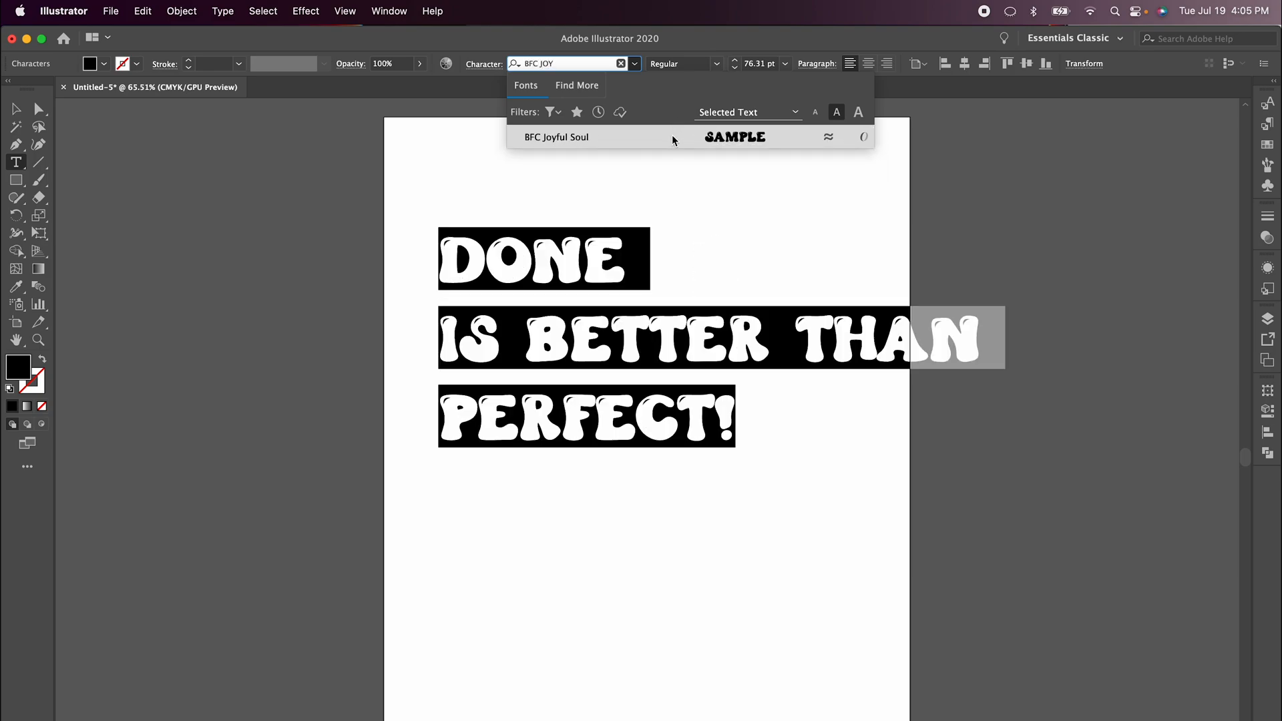
{"action": "left_click", "coordinate": [556, 136]}
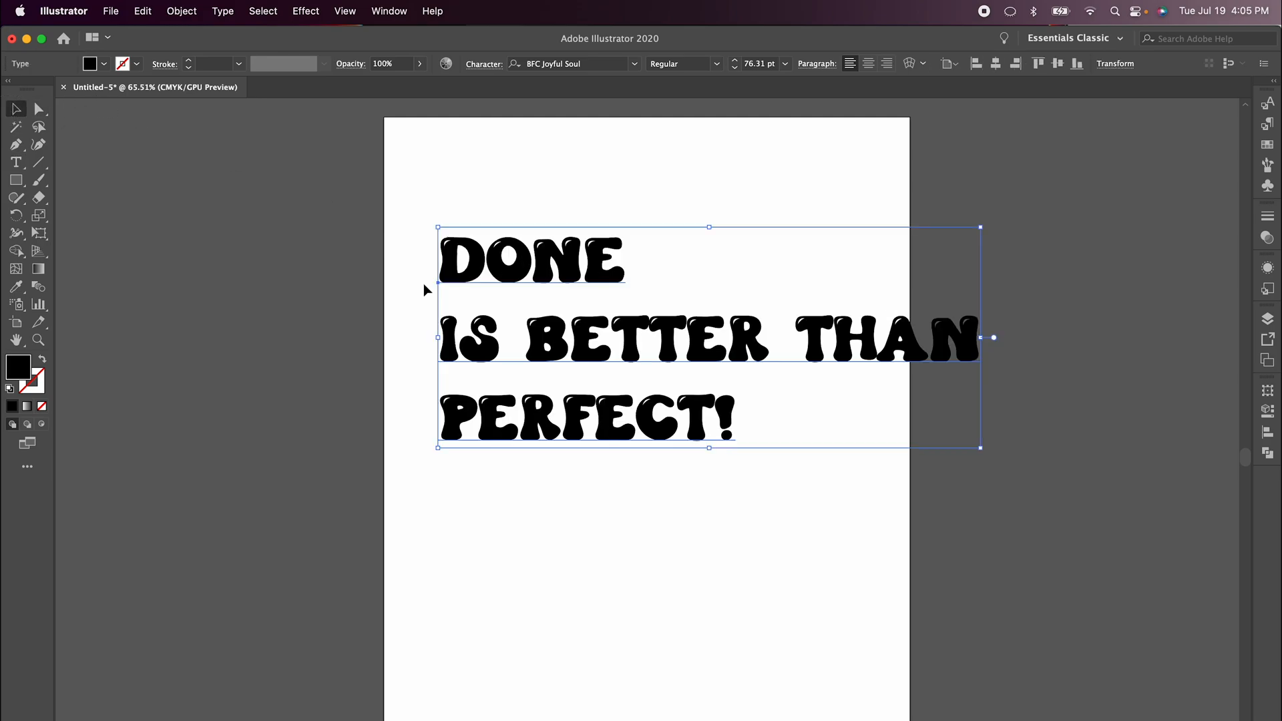
{"action": "mouse_move", "coordinate": [527, 225]}
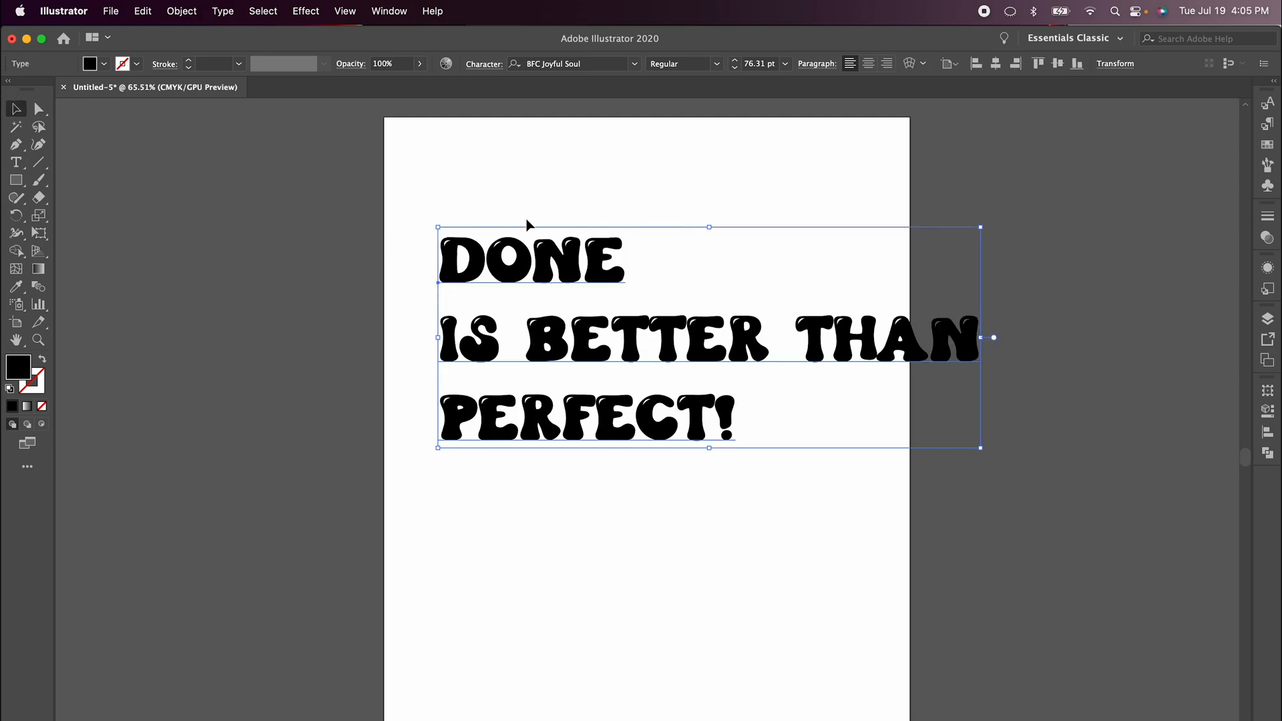
{"action": "mouse_move", "coordinate": [564, 269]}
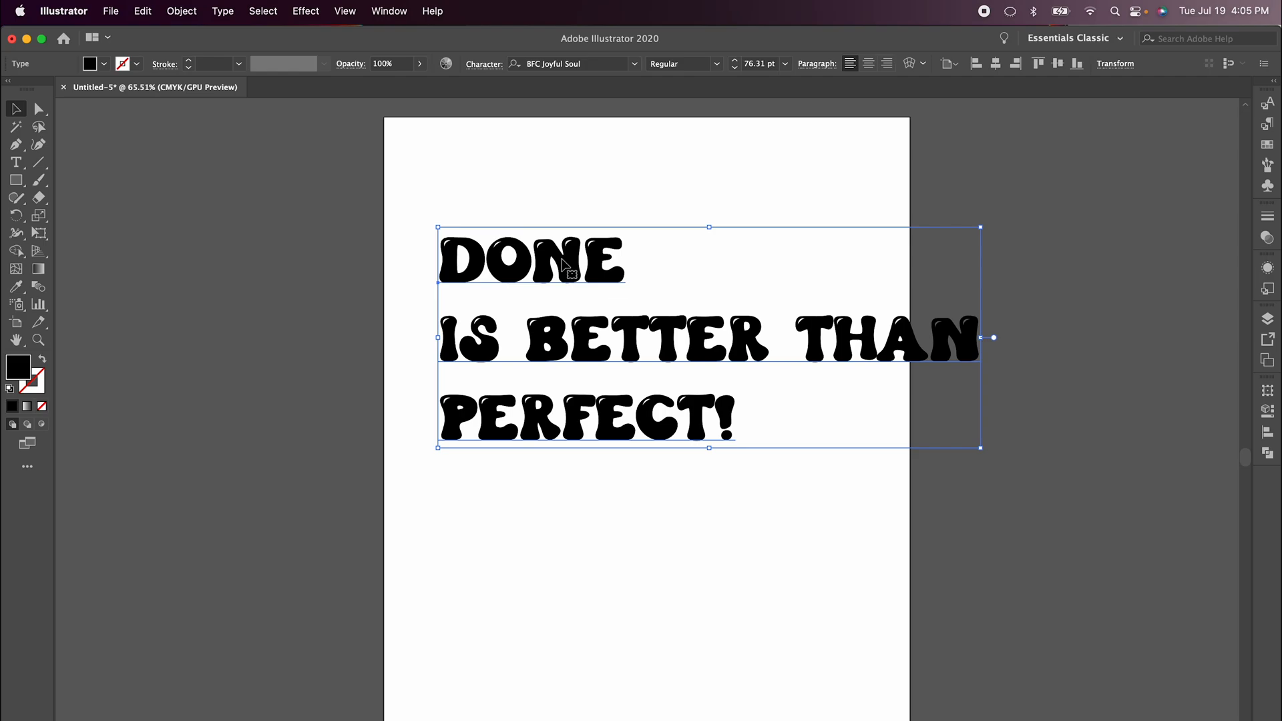
{"action": "mouse_move", "coordinate": [460, 255]}
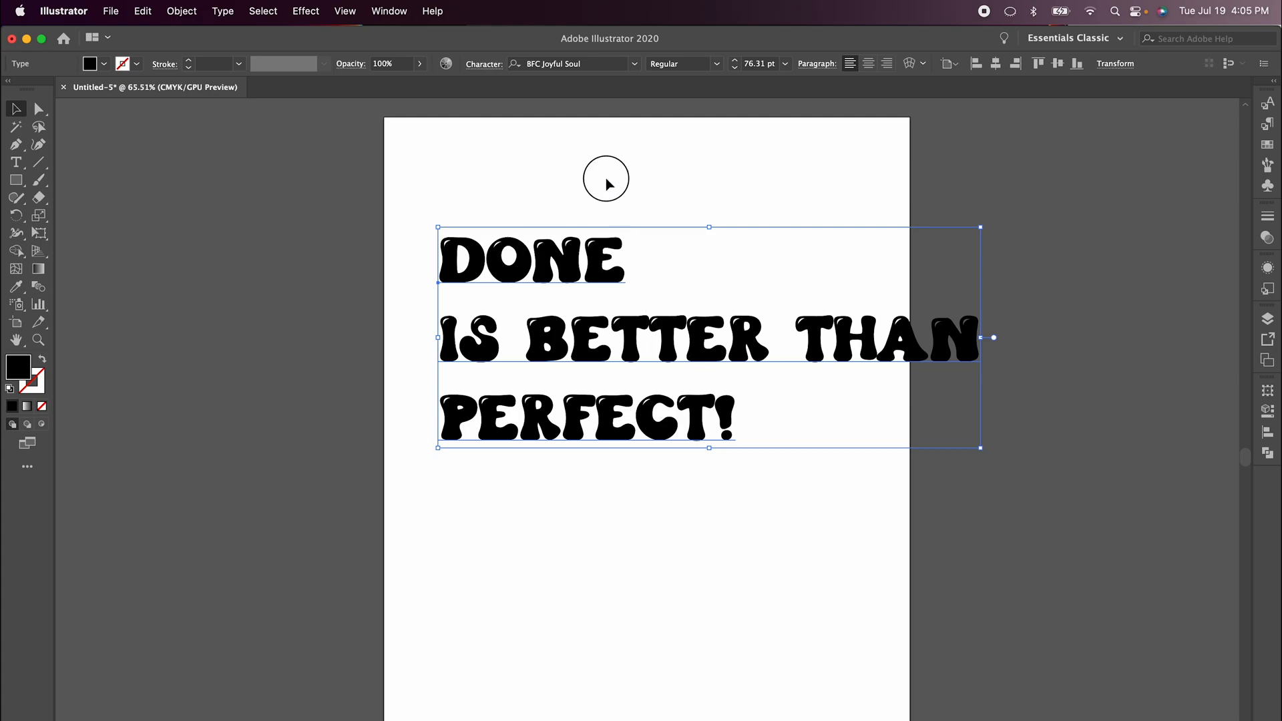
Select DONE and PERFECT! and raise their font size to about 140 pt
{"action": "double_click", "coordinate": [532, 259]}
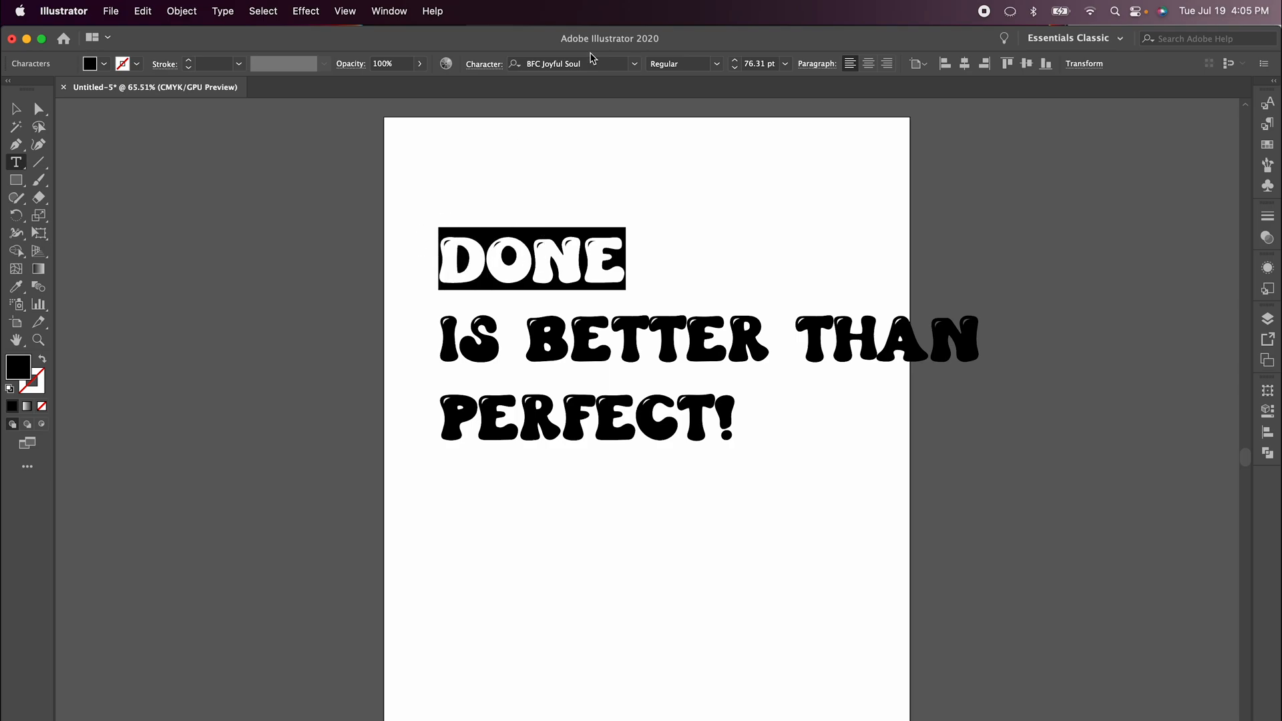
{"action": "left_click", "coordinate": [735, 64]}
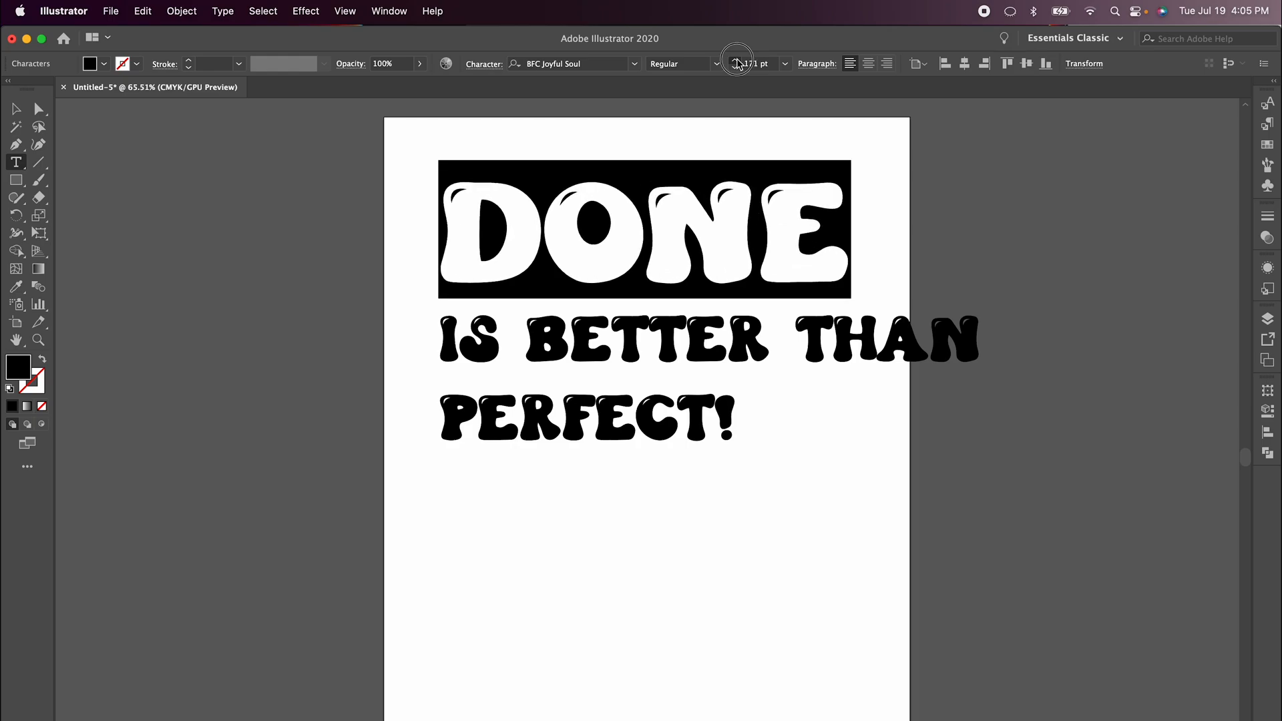
{"action": "left_click", "coordinate": [737, 63]}
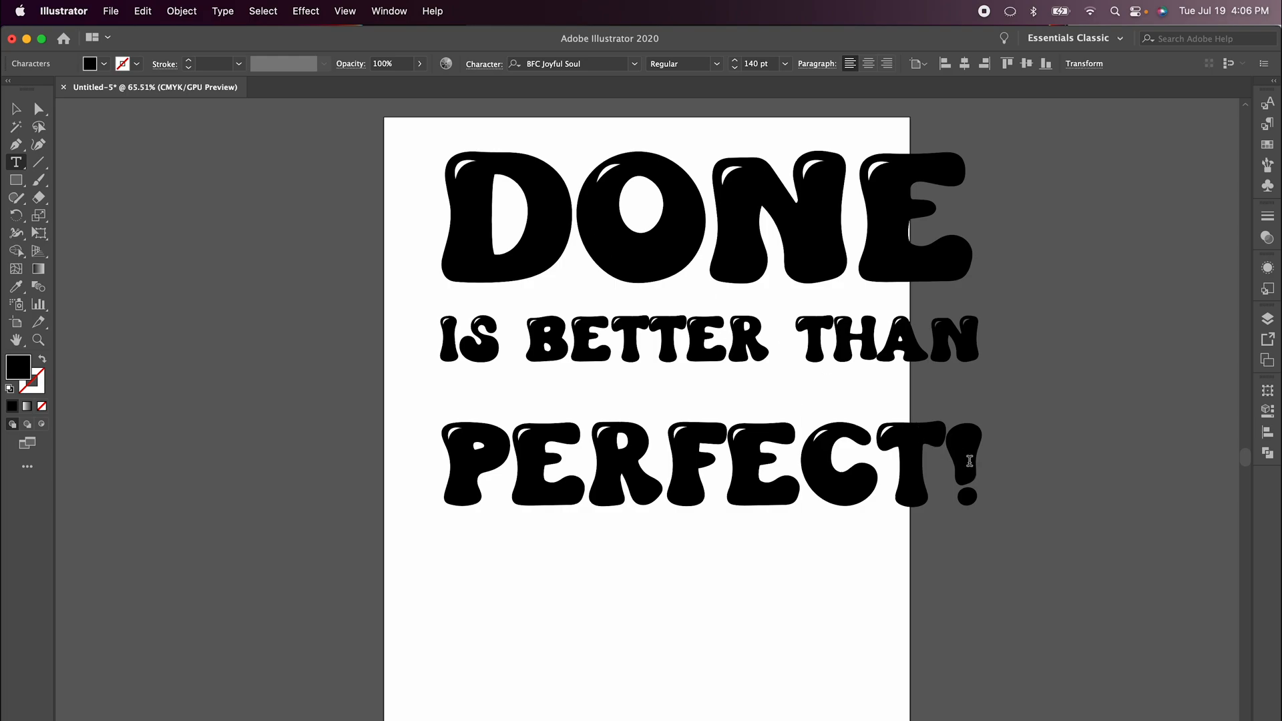
Center-align the headline and move it across the top of the page
{"action": "left_click", "coordinate": [868, 62]}
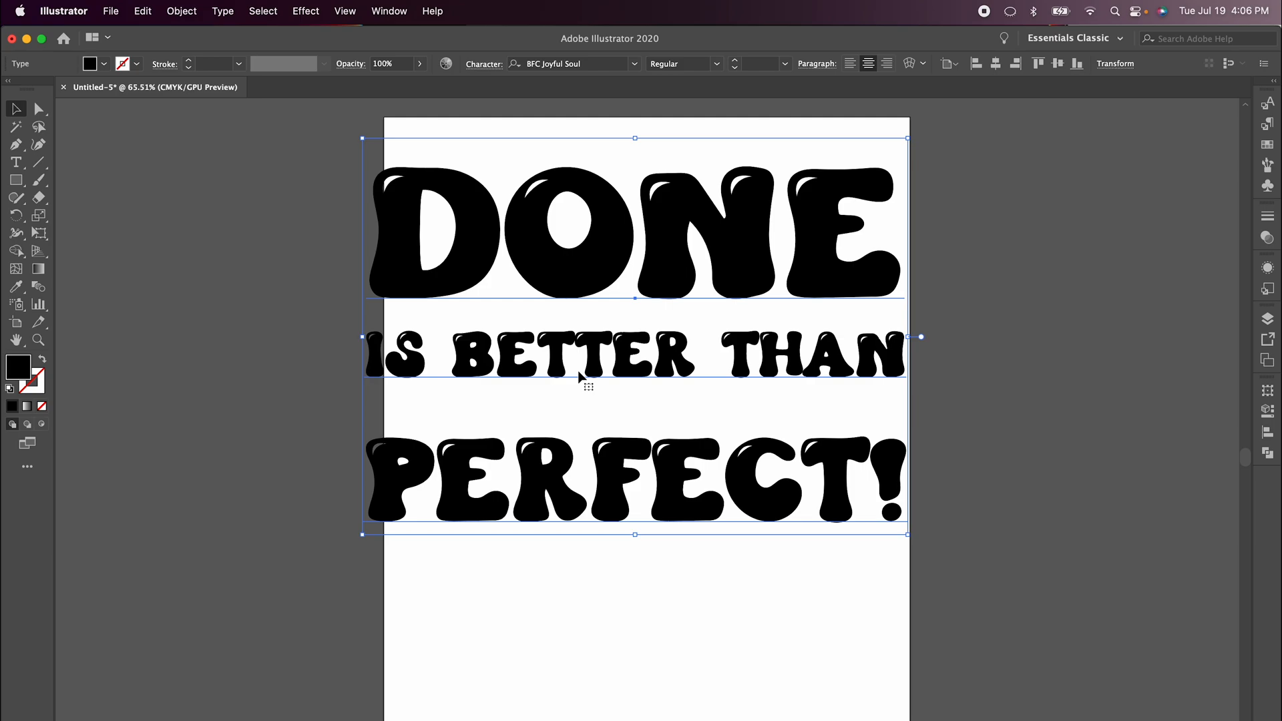
{"action": "mouse_move", "coordinate": [760, 350]}
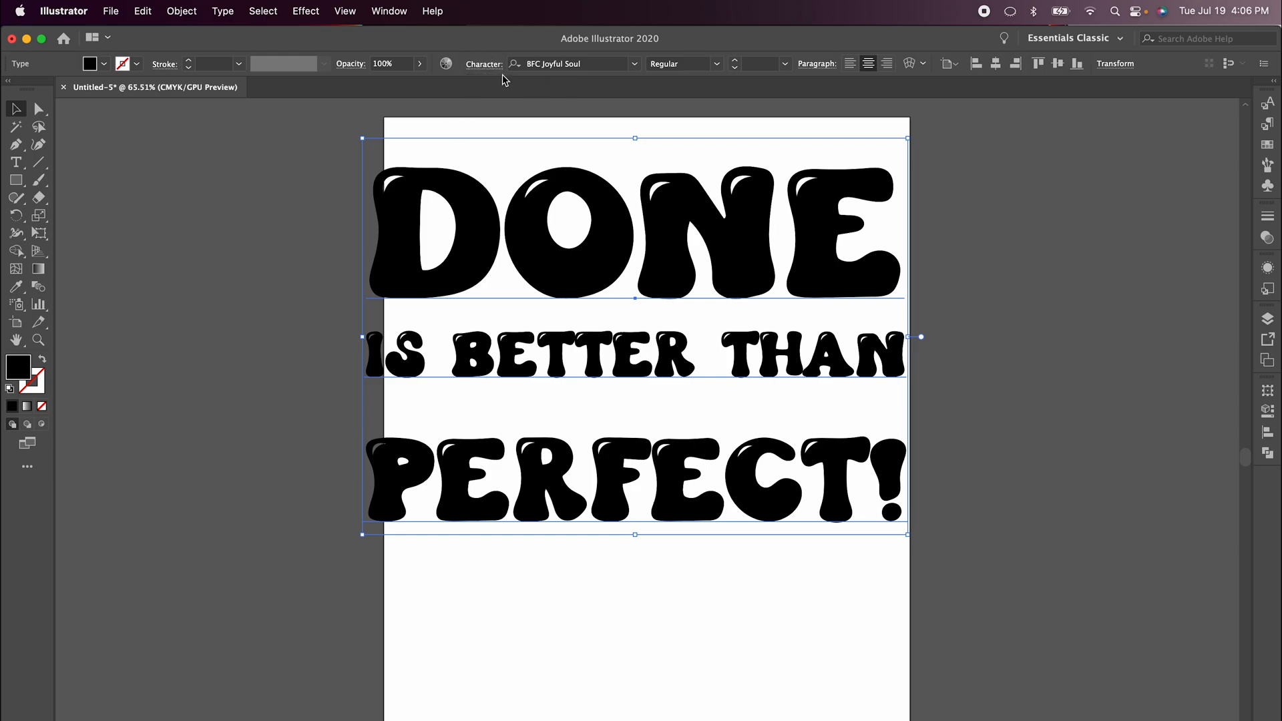
{"action": "mouse_move", "coordinate": [484, 64]}
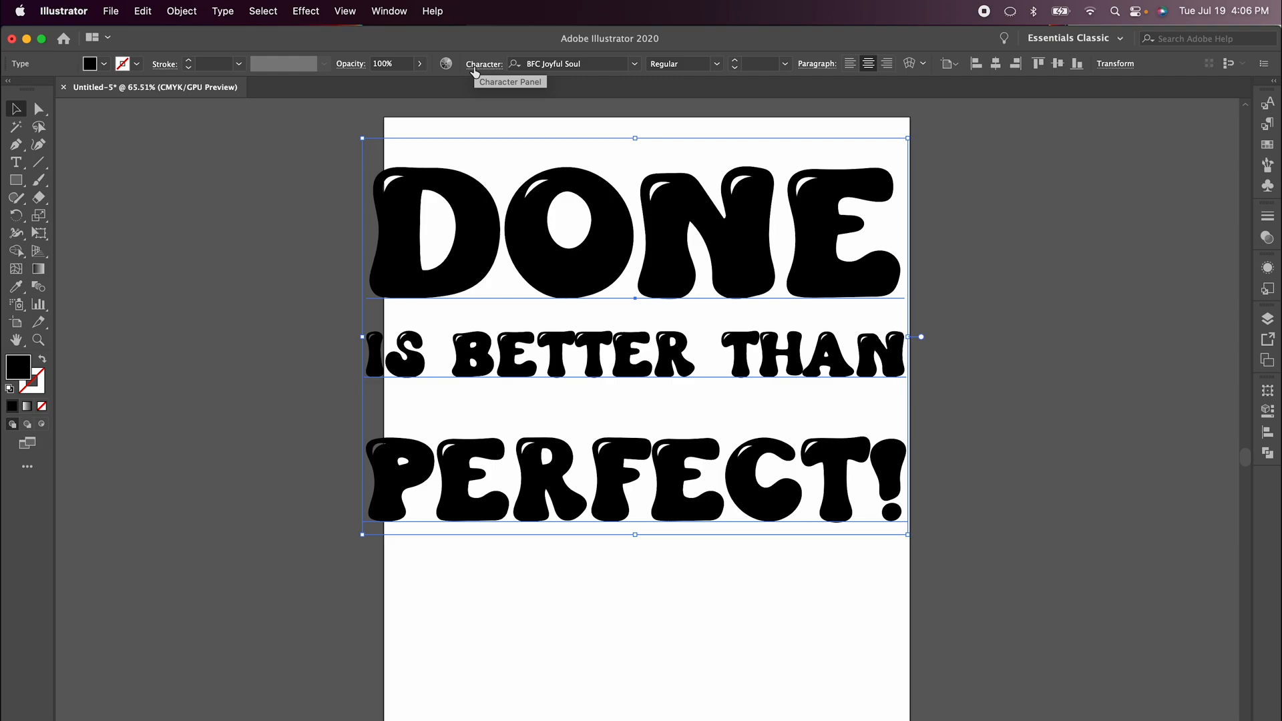
Raise the headline's tracking to 40 in the Character panel, then close it
{"action": "left_click", "coordinate": [483, 64]}
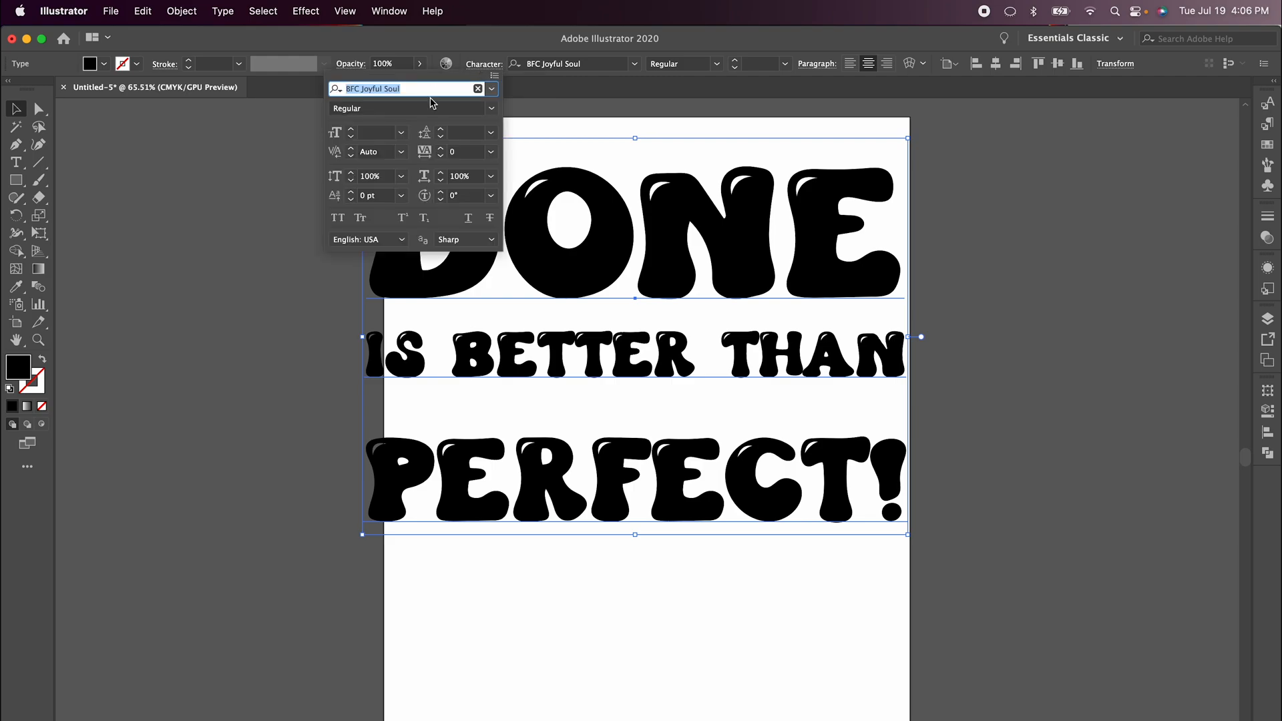
{"action": "mouse_move", "coordinate": [440, 152]}
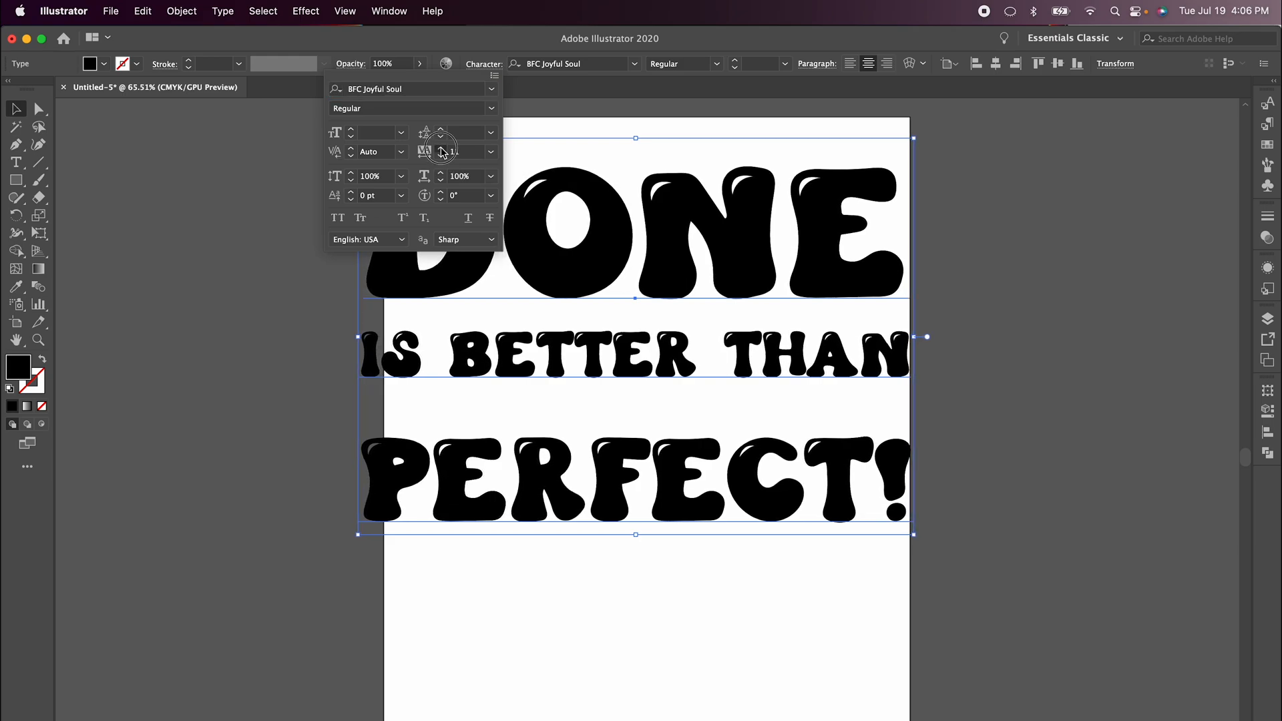
{"action": "left_click", "coordinate": [462, 151]}
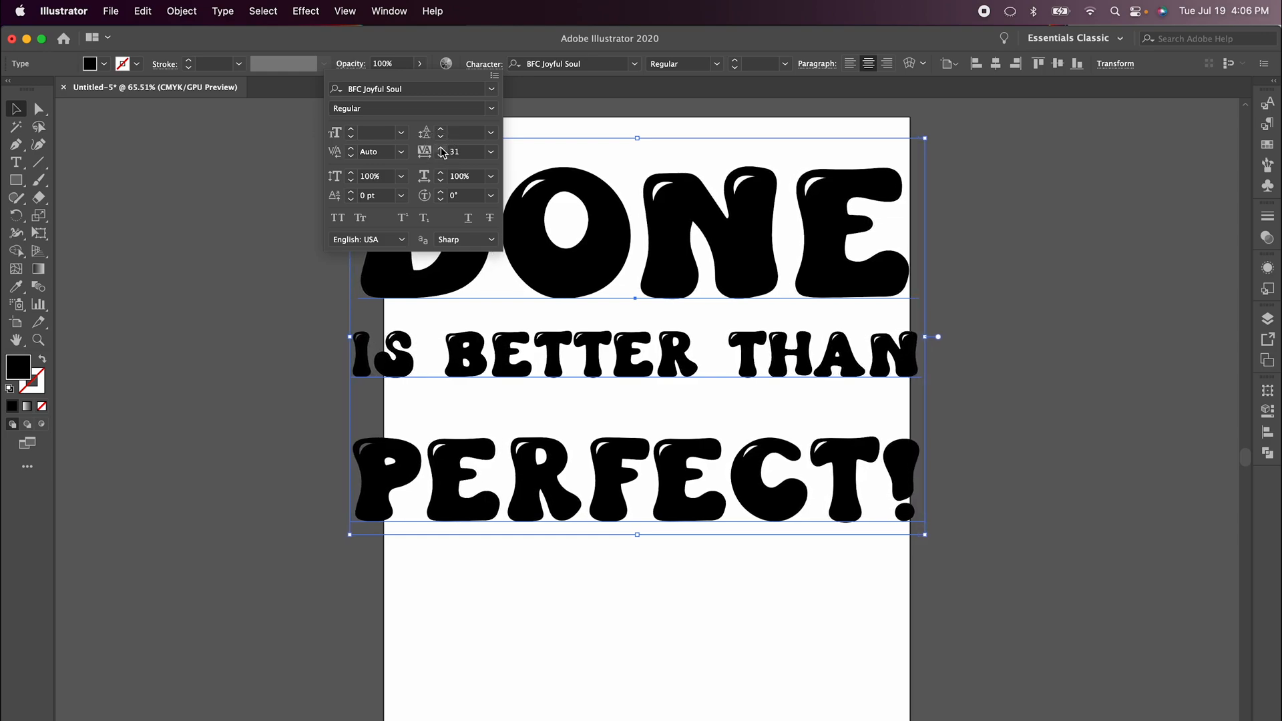
{"action": "left_click", "coordinate": [440, 148]}
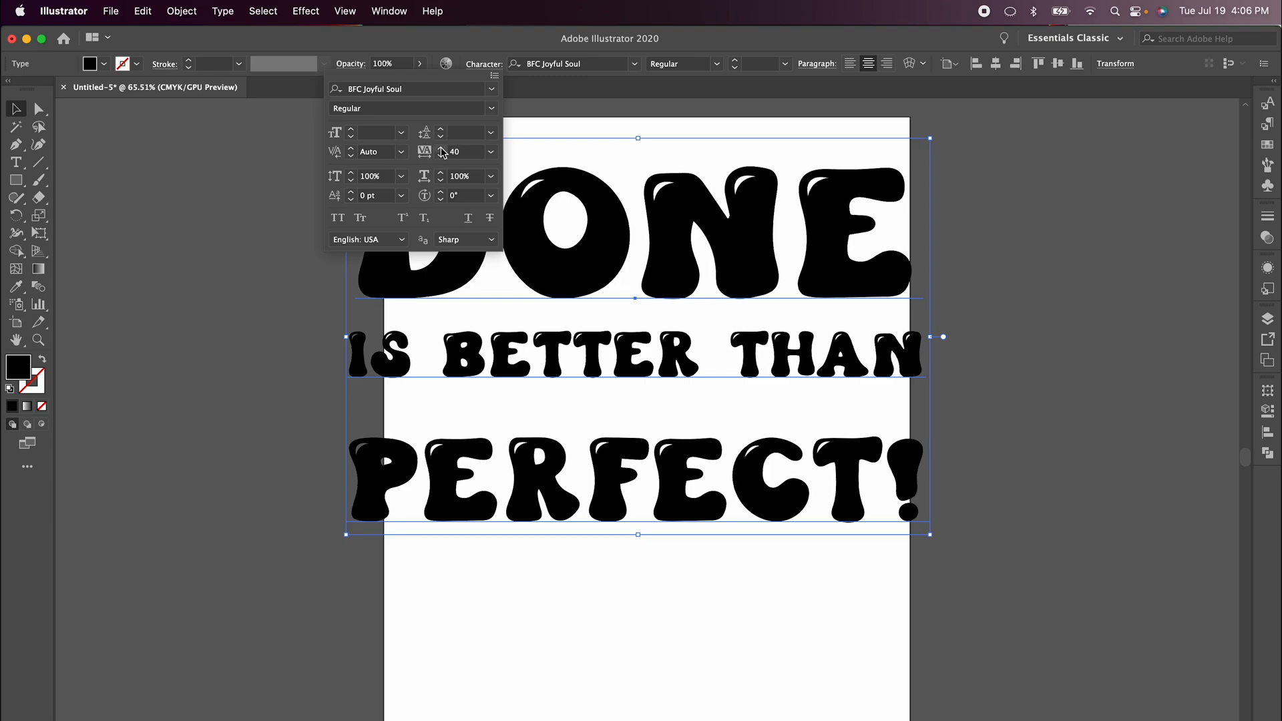
{"action": "mouse_move", "coordinate": [1046, 434]}
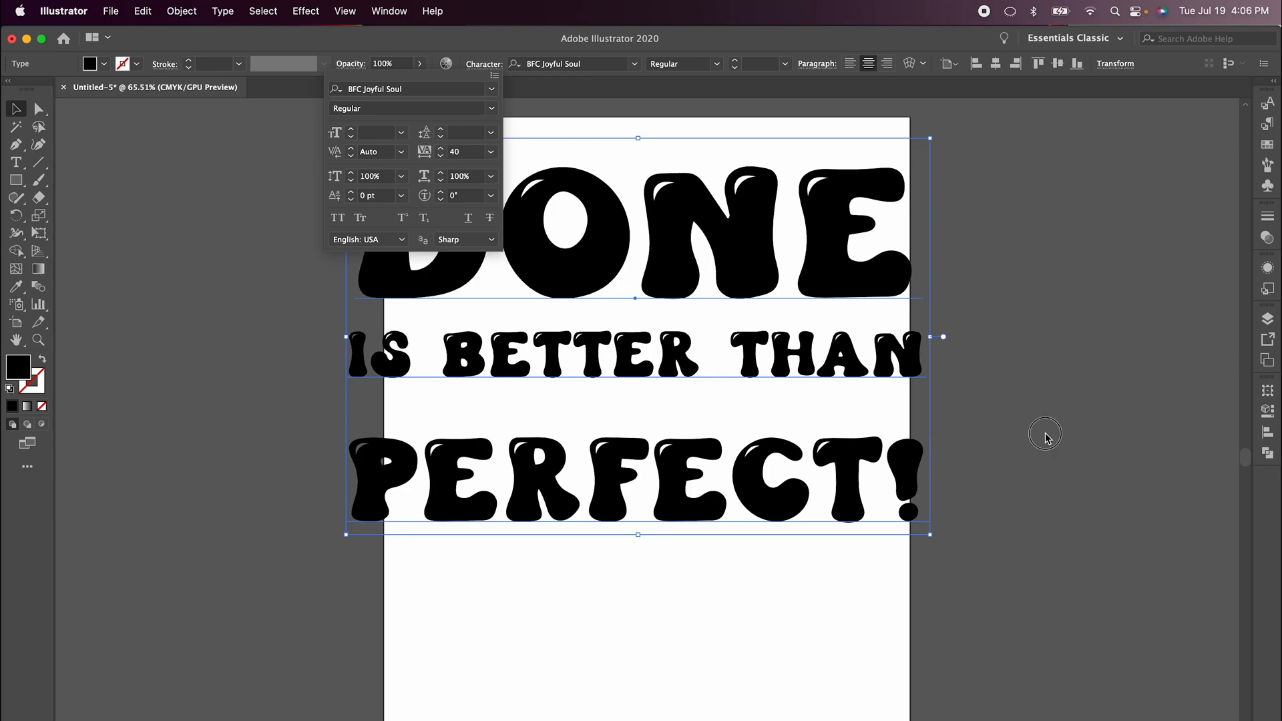
{"action": "left_click", "coordinate": [720, 225]}
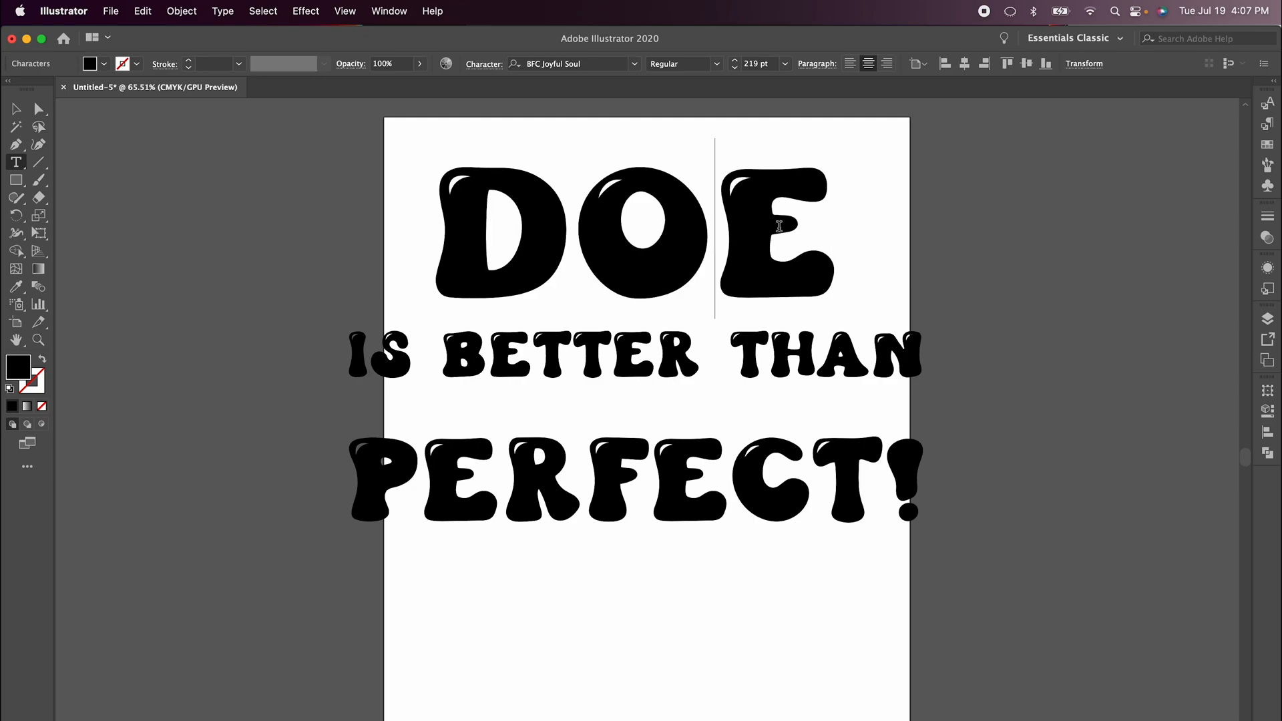
{"action": "type", "text": "N"}
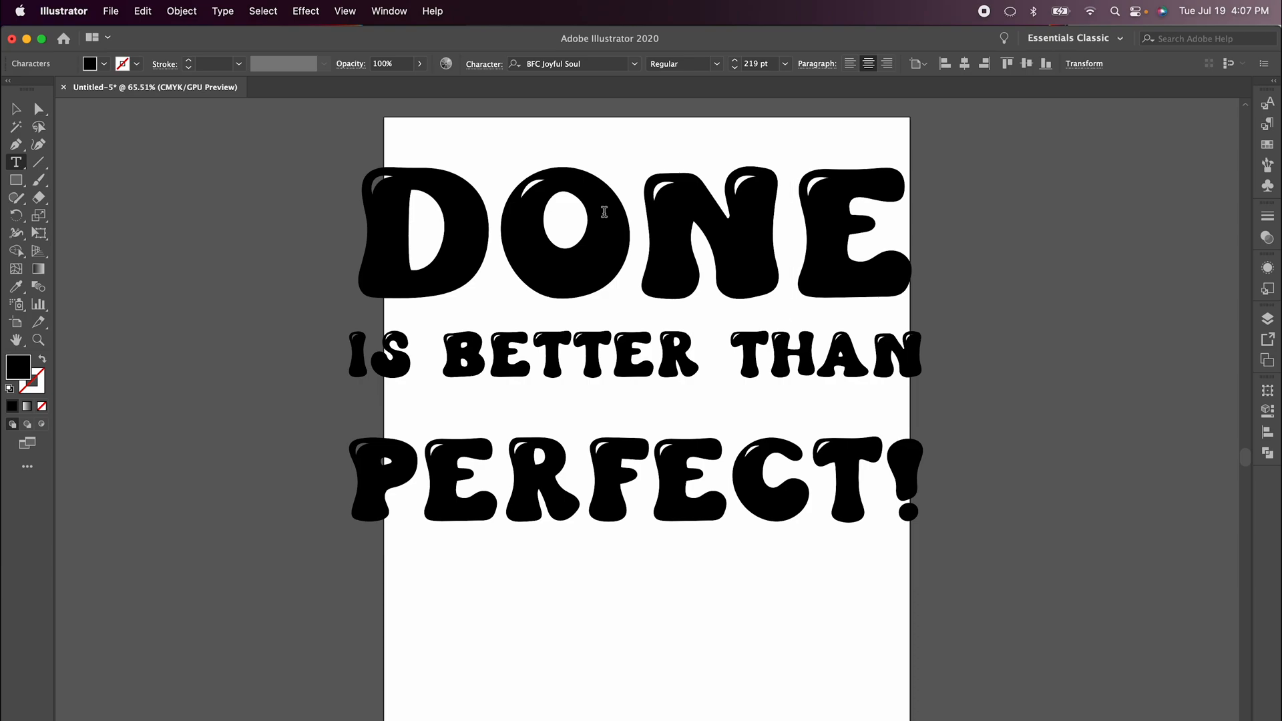
{"action": "mouse_move", "coordinate": [488, 152]}
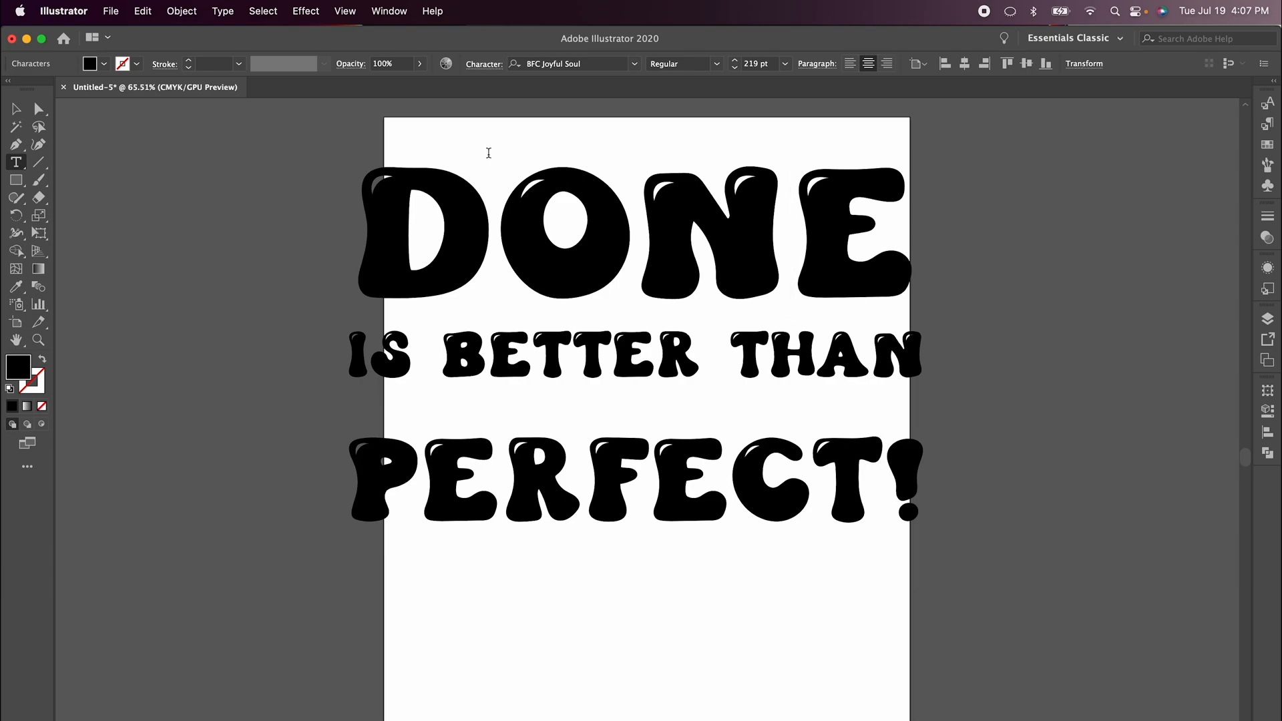
{"action": "mouse_move", "coordinate": [684, 320]}
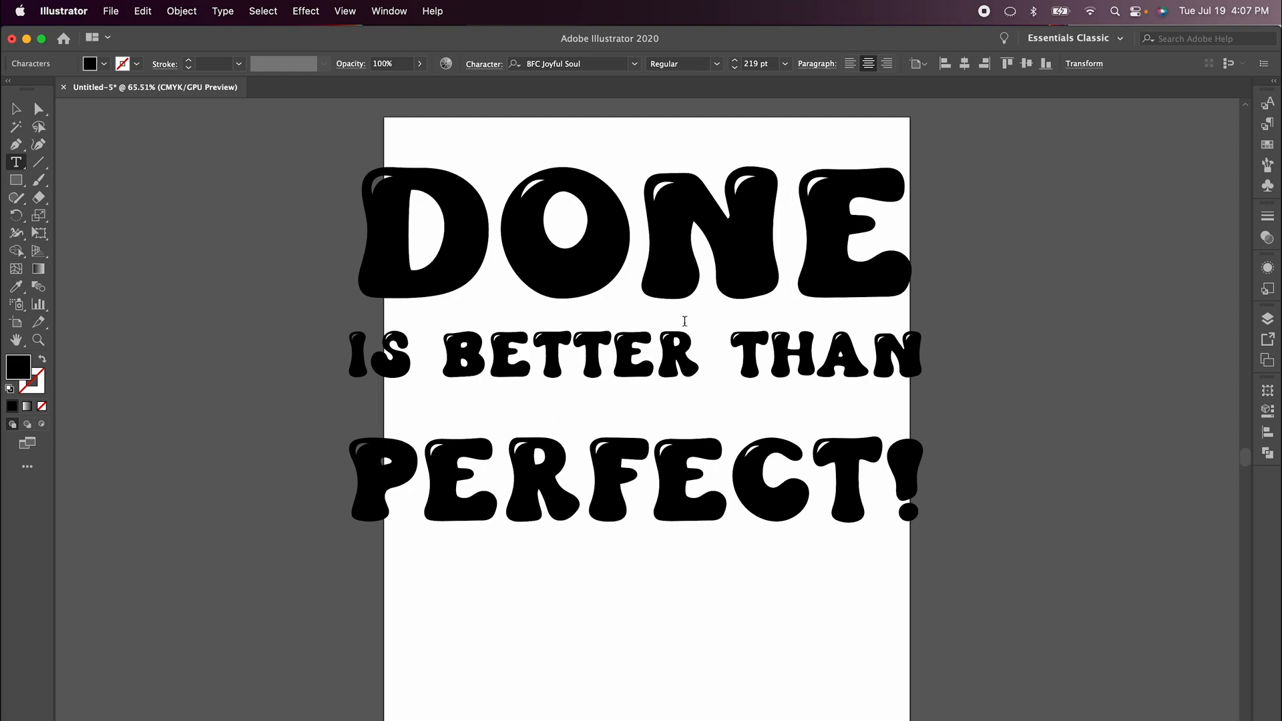